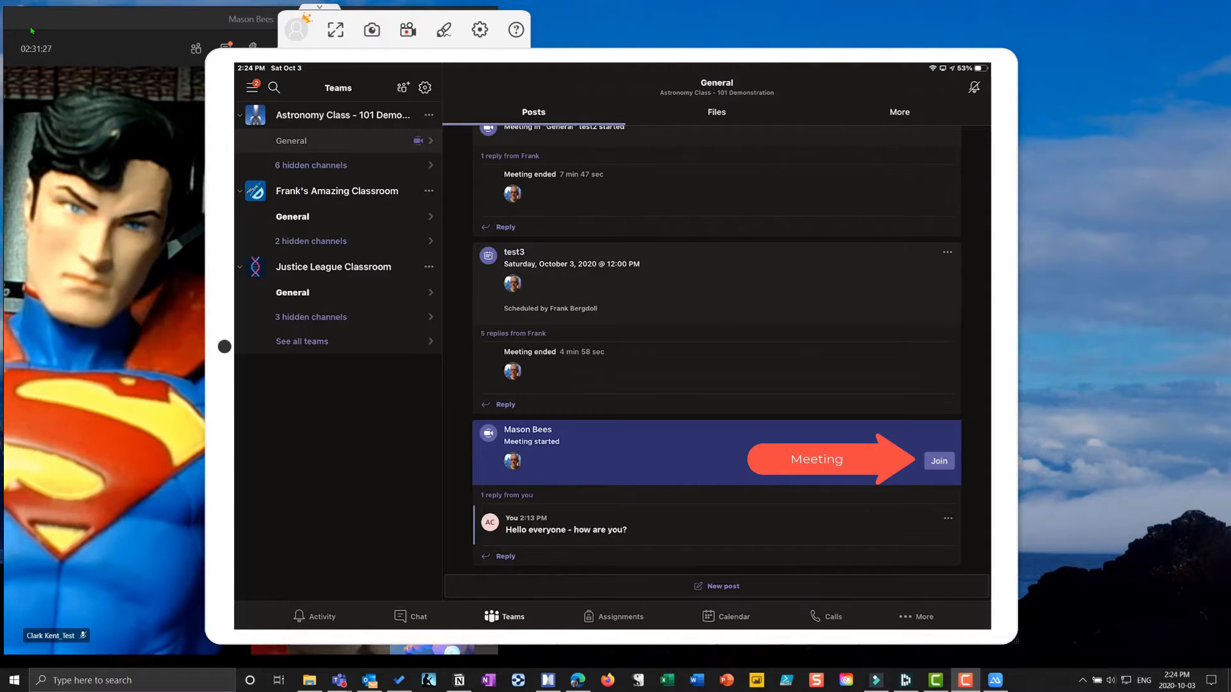
# Join the meeting from the 'Meeting started' post in the Astronomy Class General channel.
pyautogui.click(938, 461)
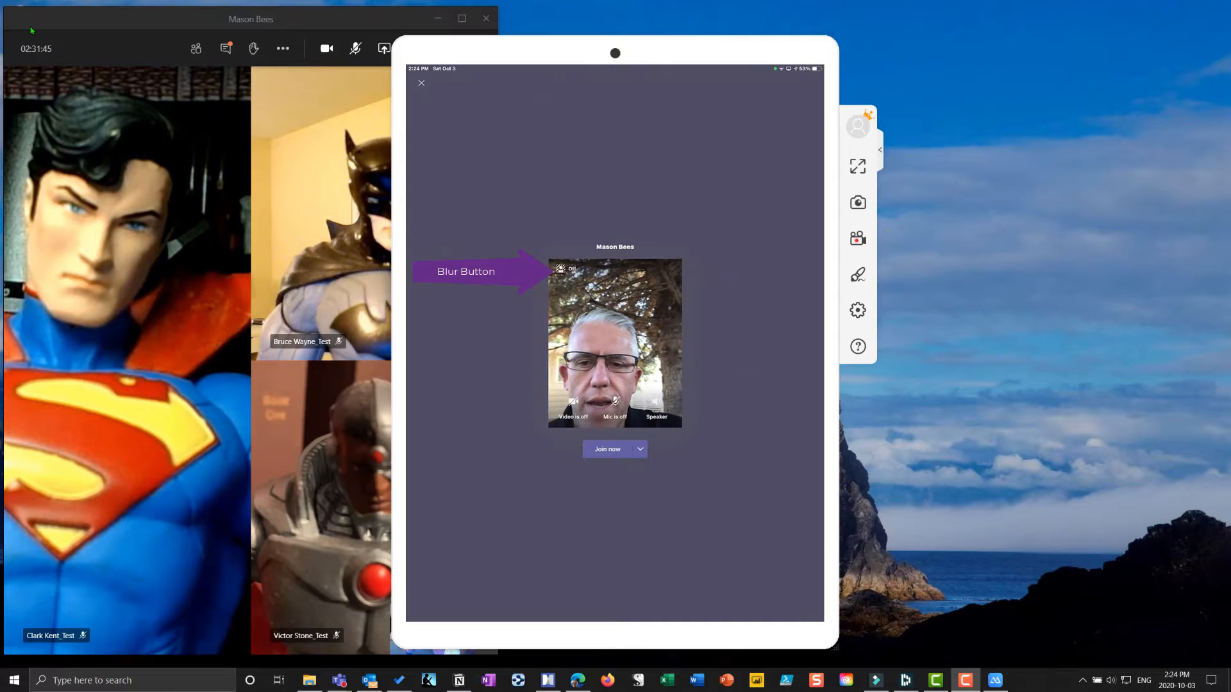
# Toggle background blur on and off, then join the Mason Bees meeting with video.
pyautogui.click(573, 402)
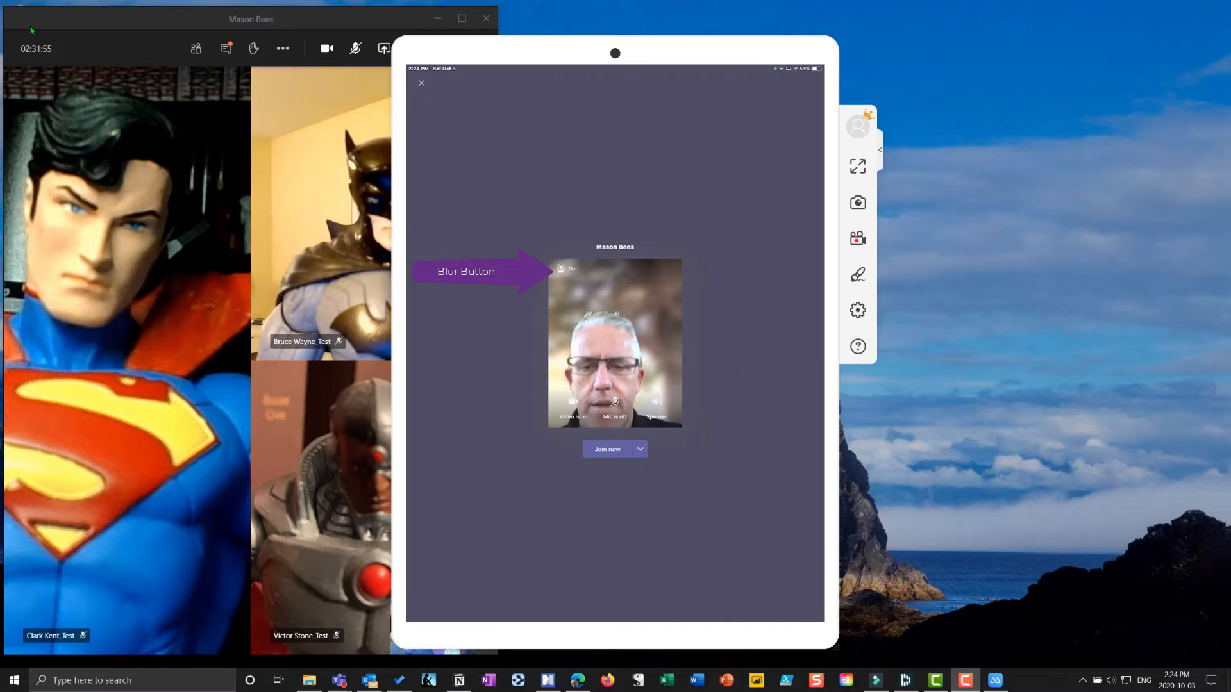
pyautogui.click(566, 268)
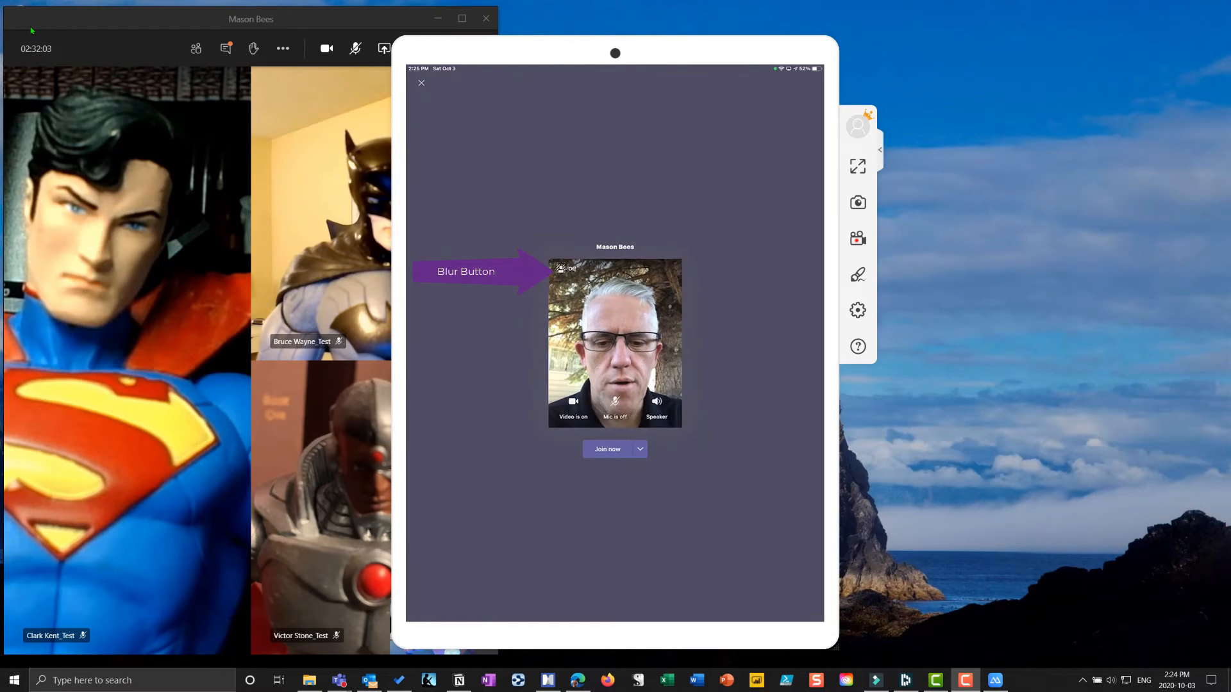
pyautogui.click(608, 449)
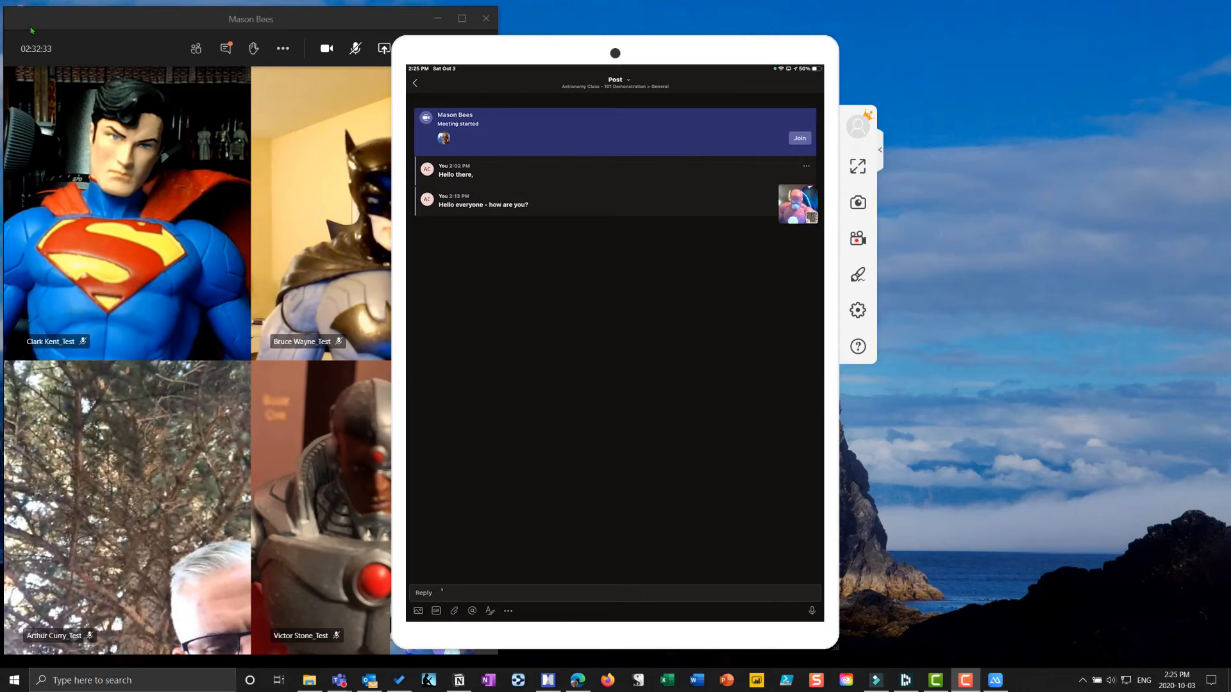
# Reply "This is my stylus" in the meeting thread and go back to the call.
pyautogui.write('This is my stylus')
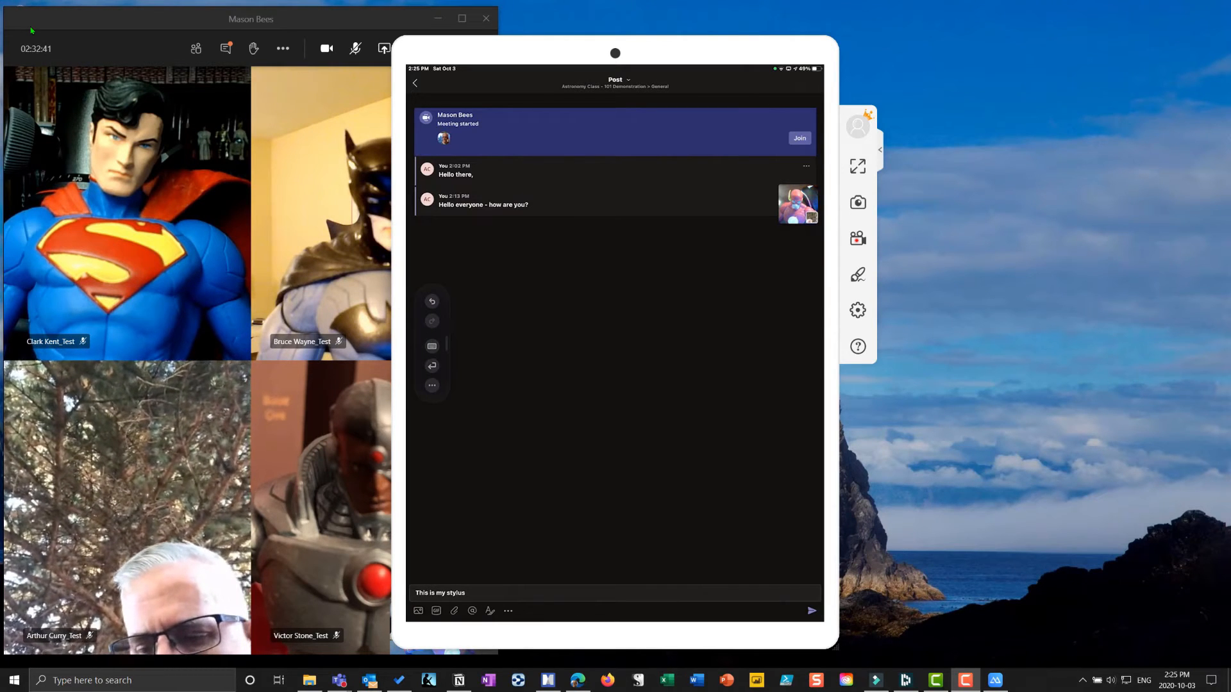
pyautogui.click(811, 611)
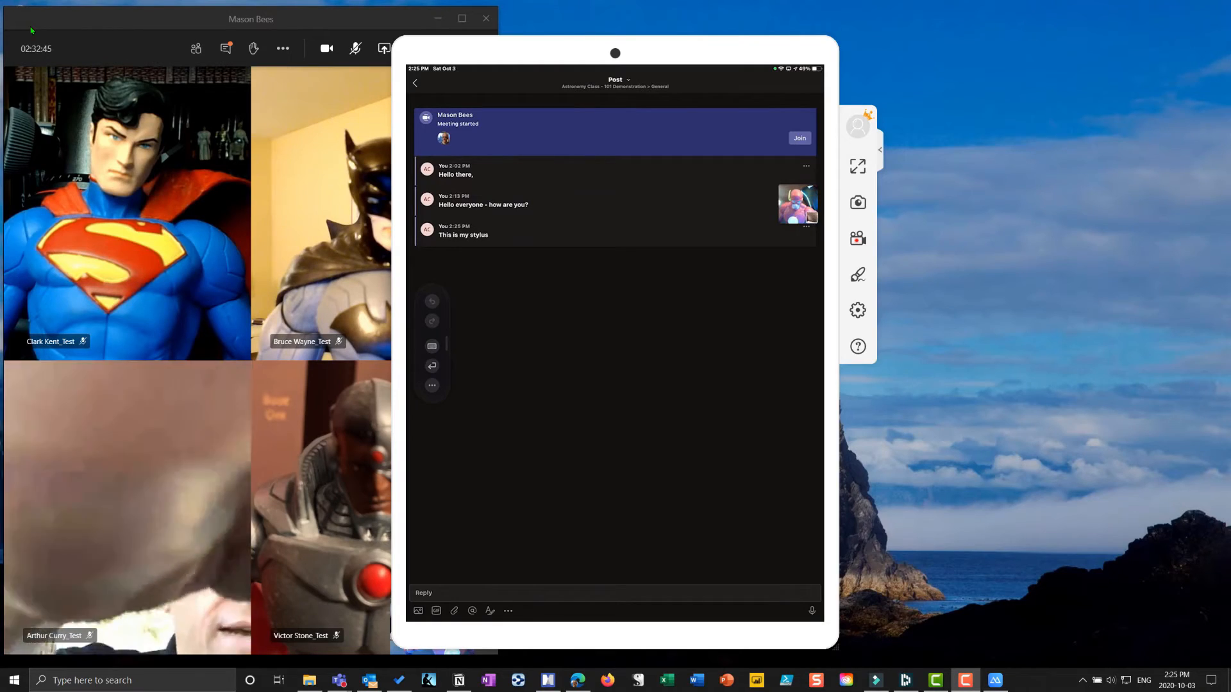
pyautogui.click(798, 137)
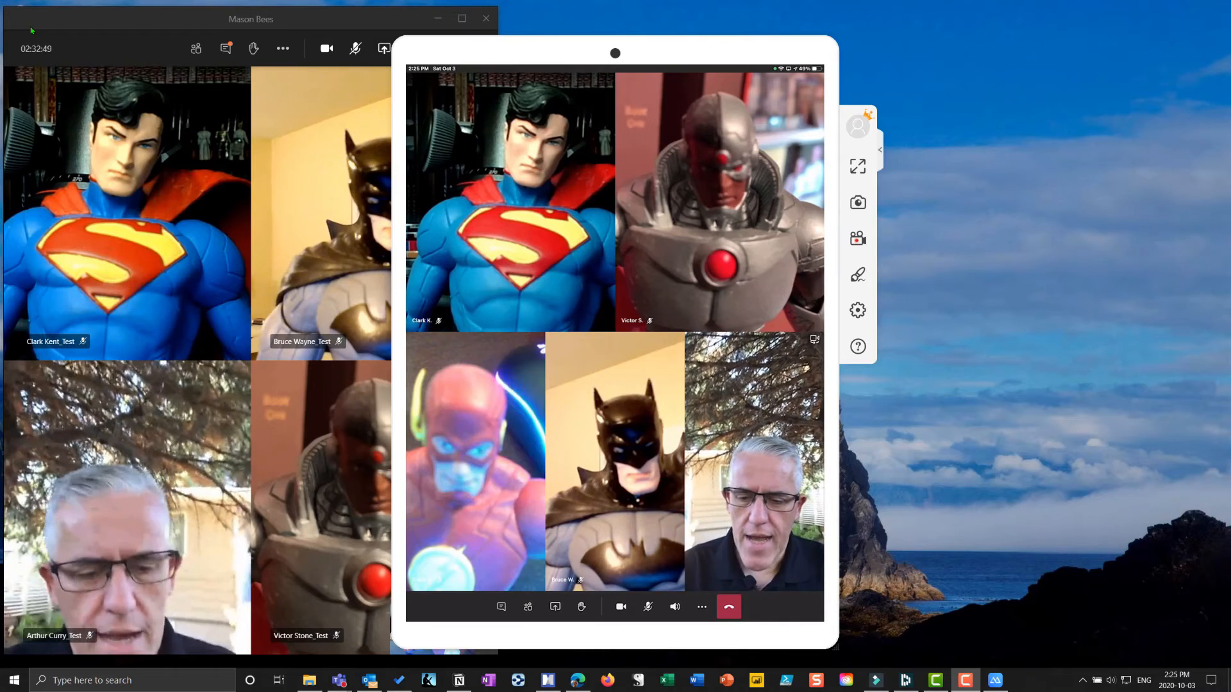
# Show the participant list of six people from the meeting controls.
pyautogui.click(528, 607)
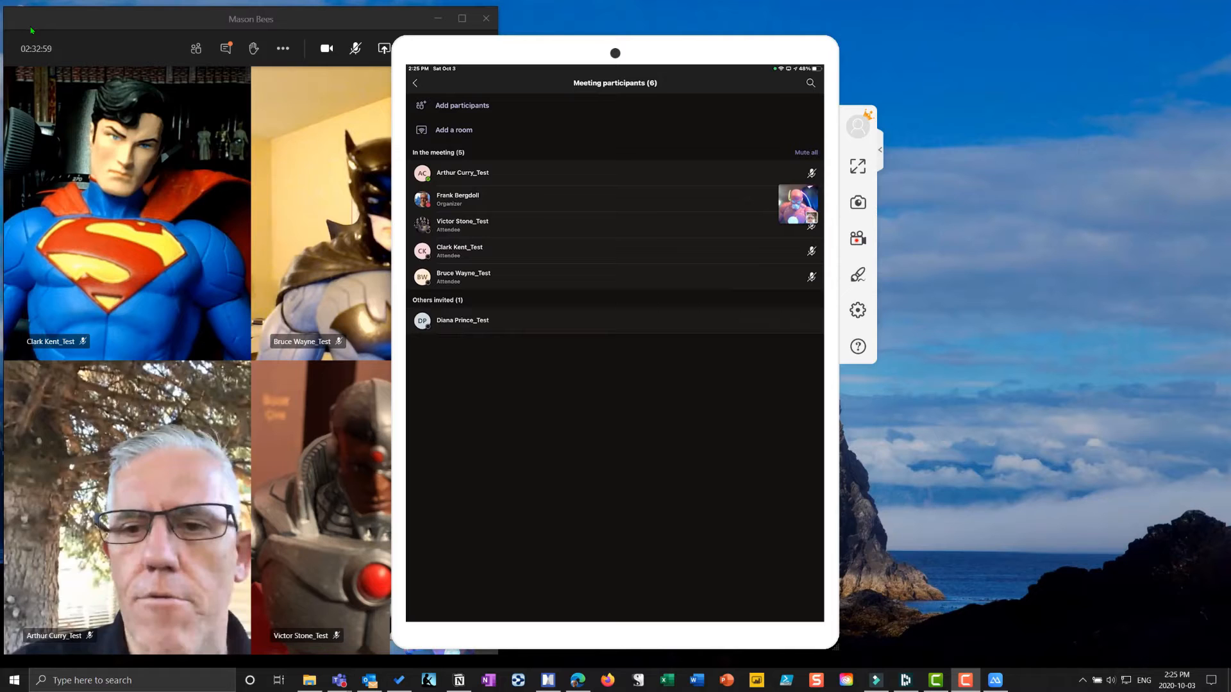
# Place the iPad's Teams call on hold via More actions.
pyautogui.click(463, 276)
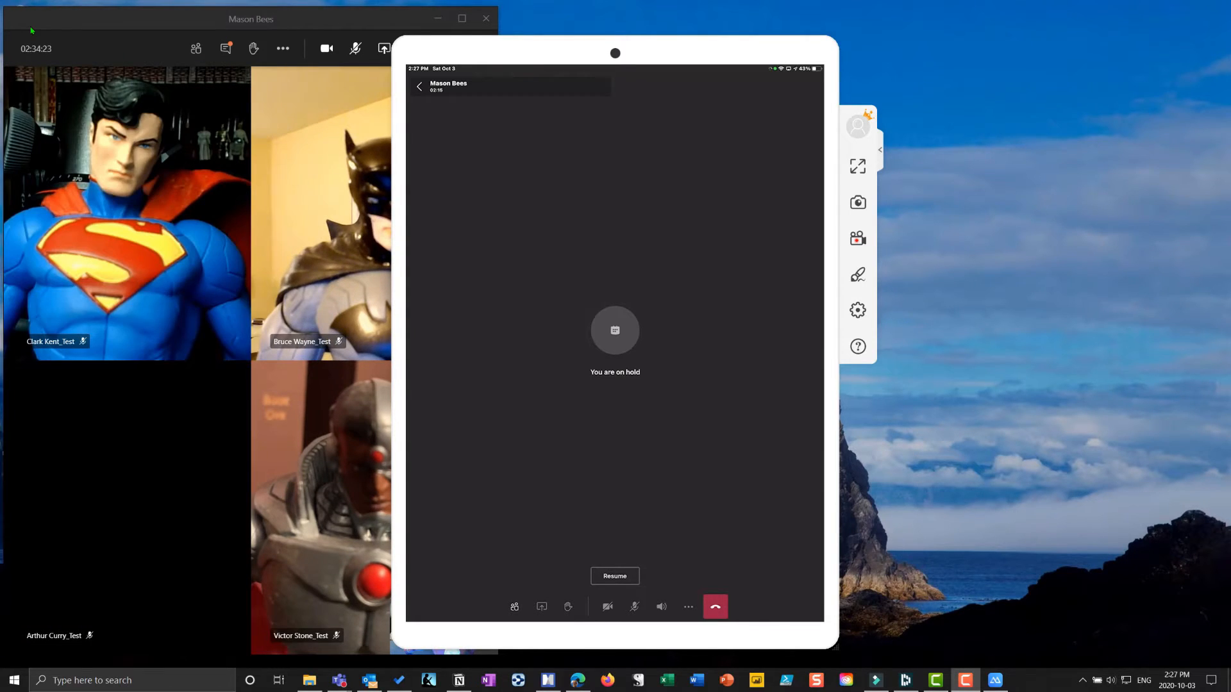
# Resume the call from the 'You are on hold' screen and return to the gallery.
pyautogui.click(615, 576)
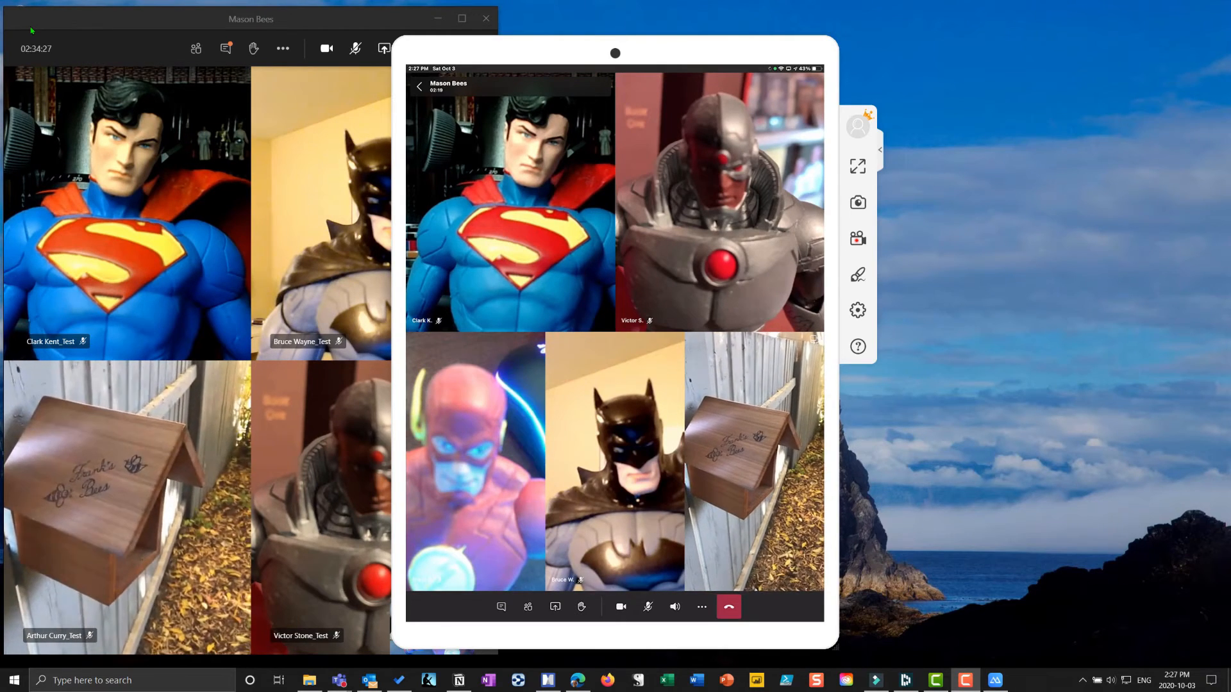
pyautogui.click(555, 607)
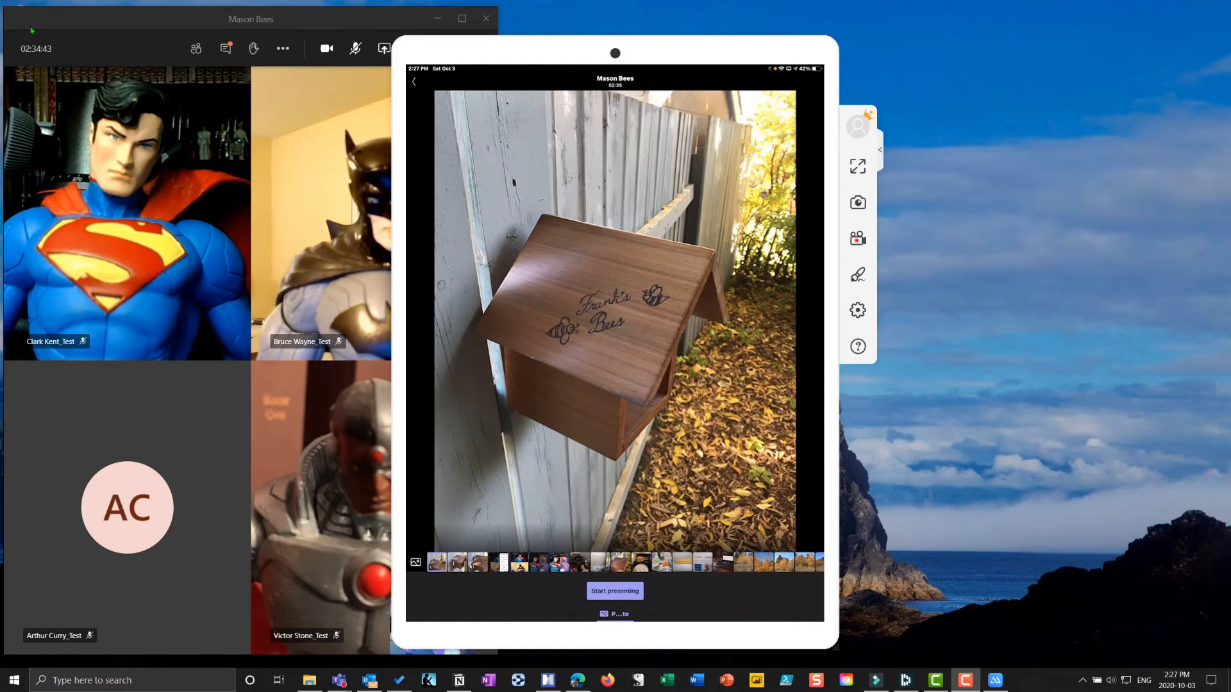
# Start presenting the Frank's Bees birdhouse photo to the meeting.
pyautogui.click(615, 591)
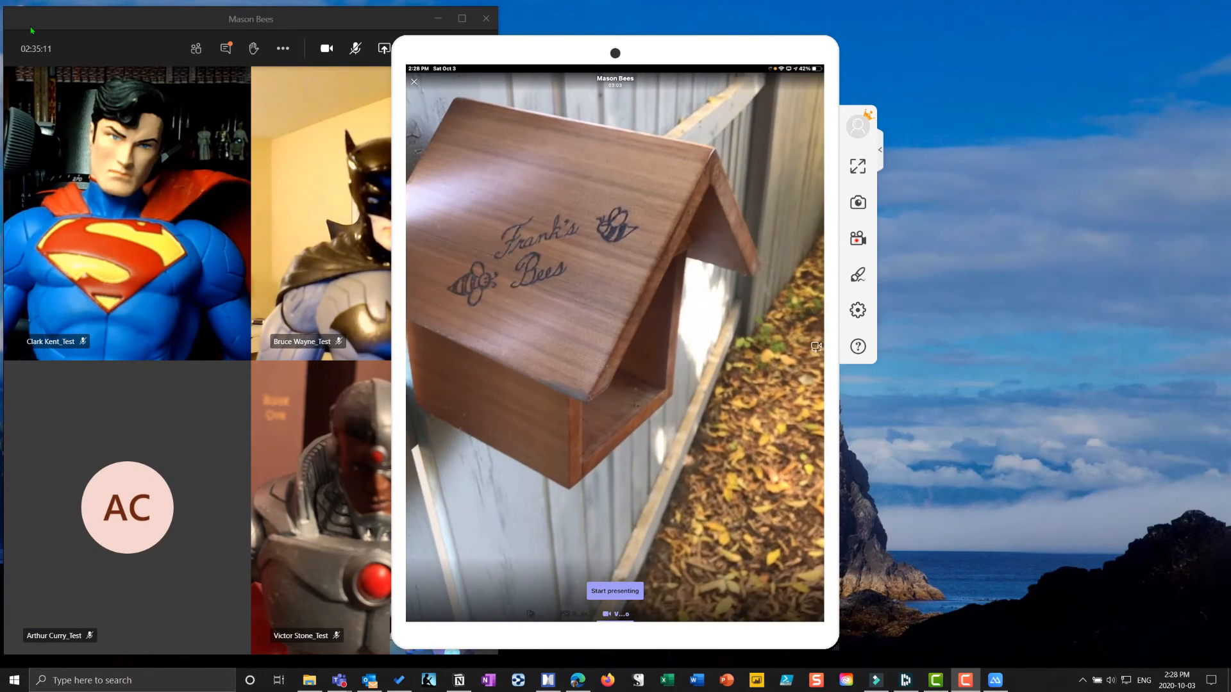
# Start presenting the Frank's Bees birdhouse video clip to the meeting.
pyautogui.click(614, 591)
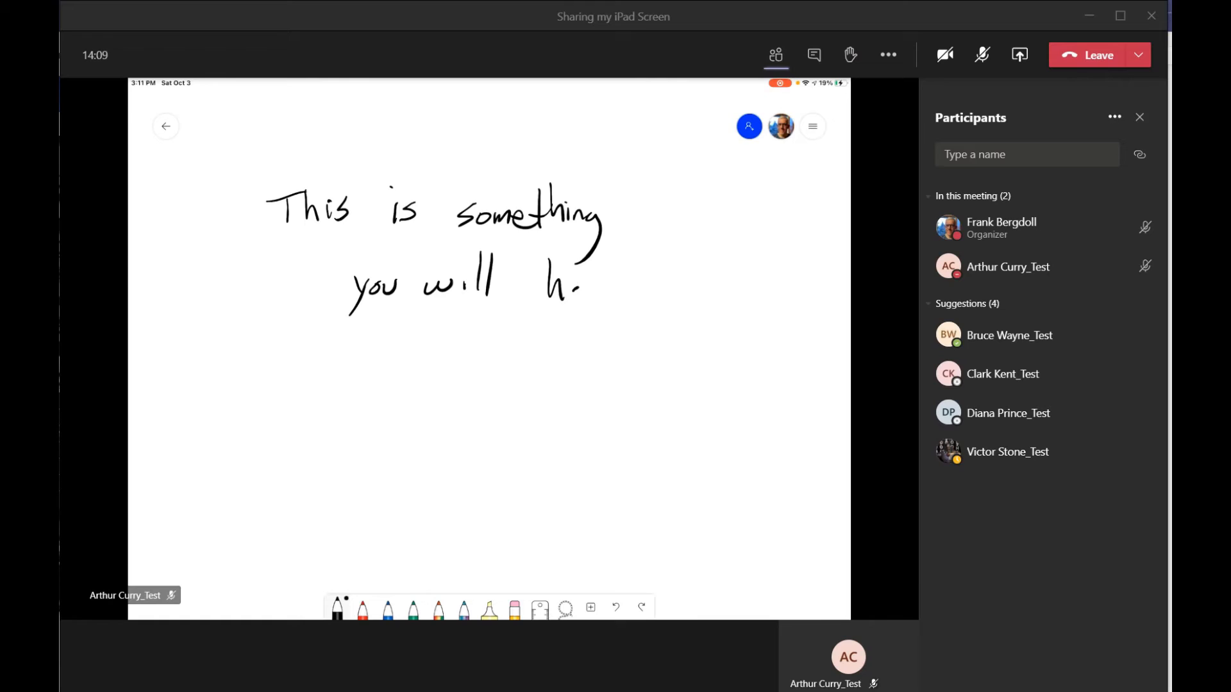
# Handwrite "This is something you will have to" on the shared whiteboard.
pyautogui.moveTo(549, 282); pyautogui.dragTo(676, 283)
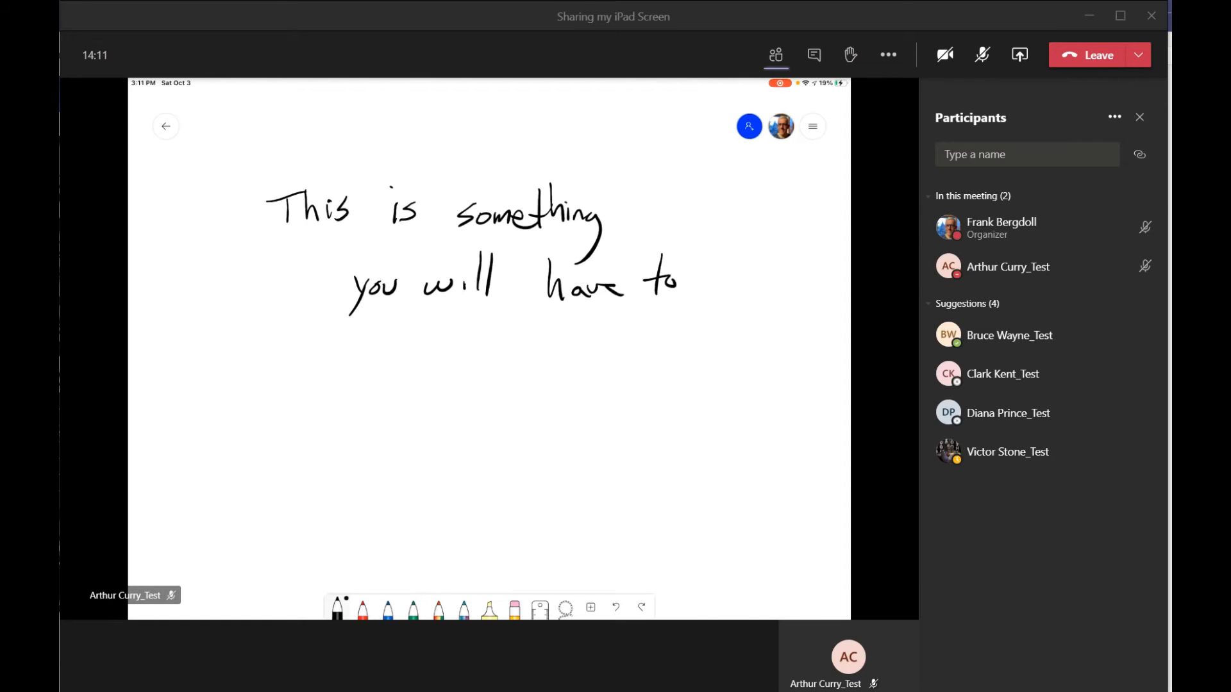
pyautogui.moveTo(400, 346); pyautogui.dragTo(487, 346)
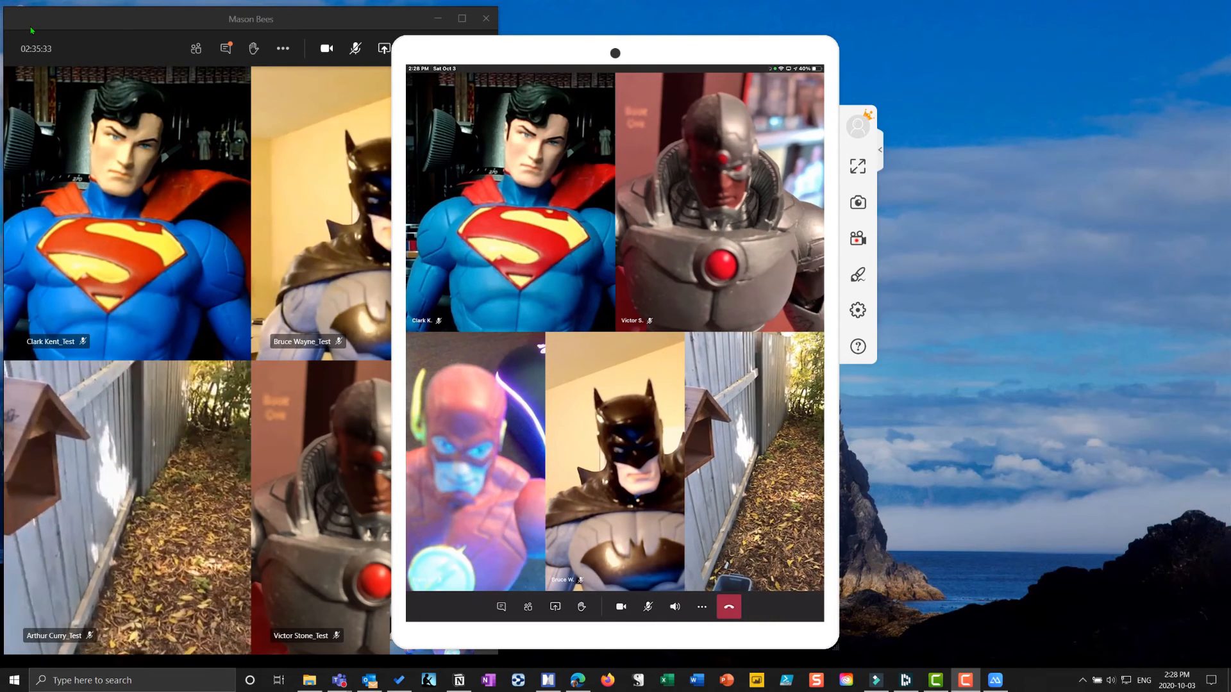
# Turn off incoming video from More actions so participants show as avatars.
pyautogui.click(700, 607)
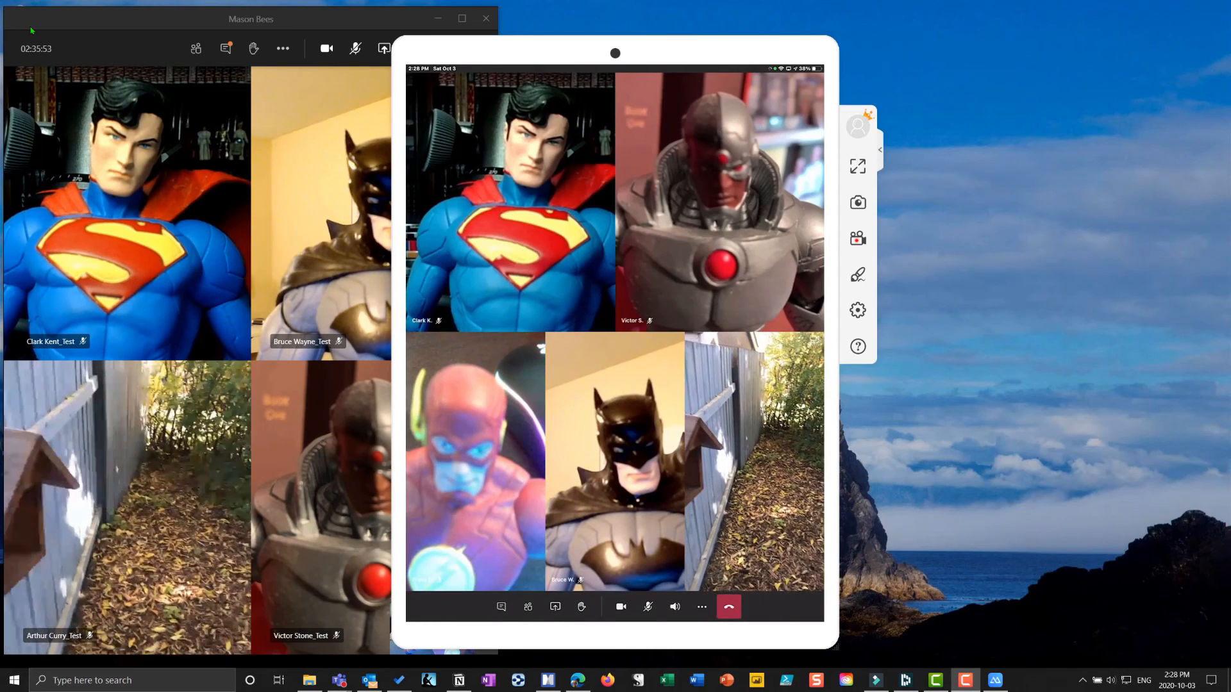
pyautogui.click(700, 606)
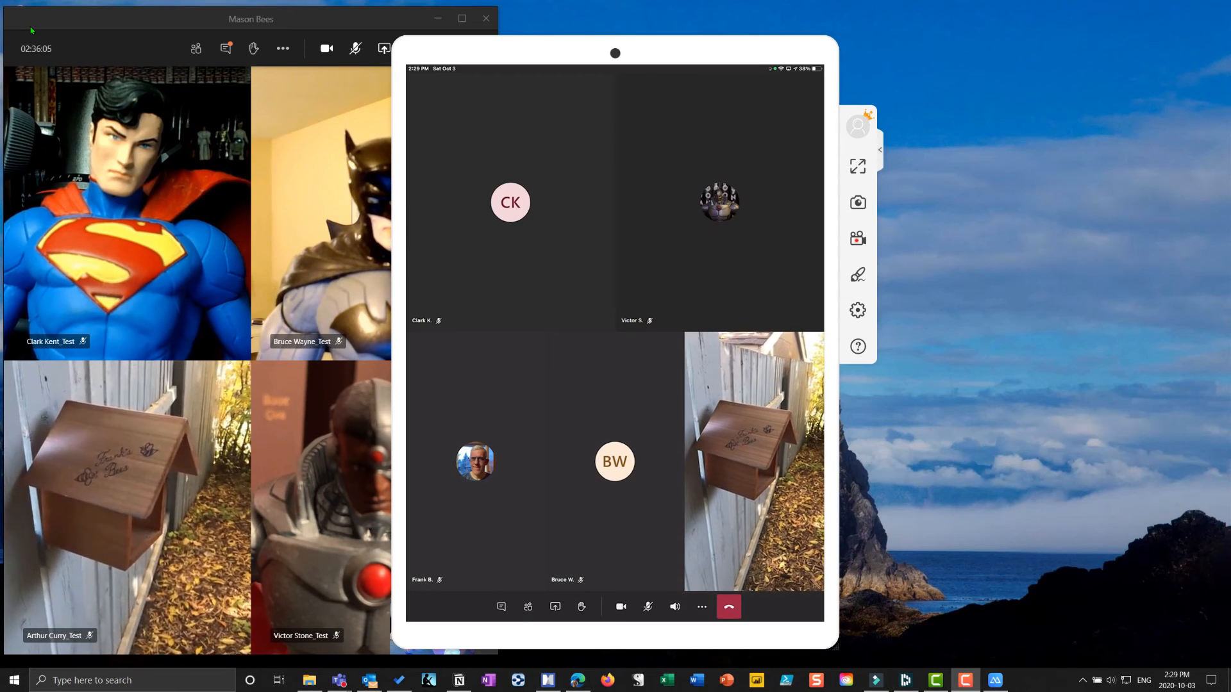
# Choose Together mode from the More actions menu to seat participants in the virtual auditorium.
pyautogui.click(701, 607)
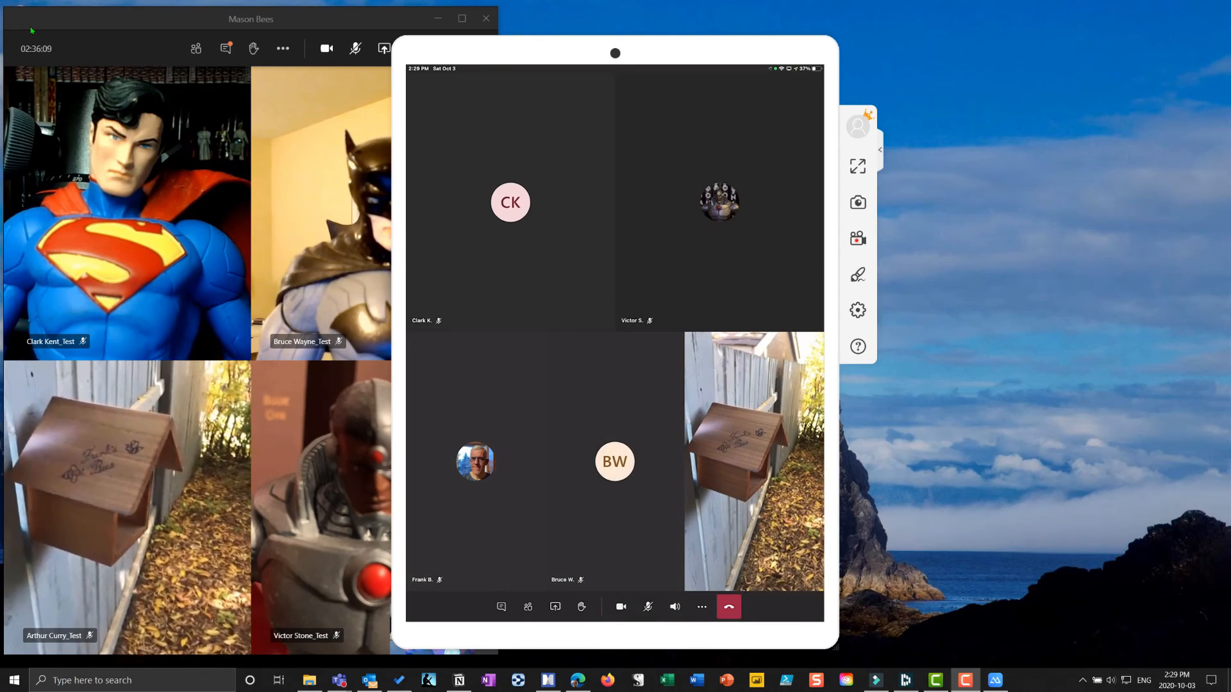
pyautogui.click(700, 606)
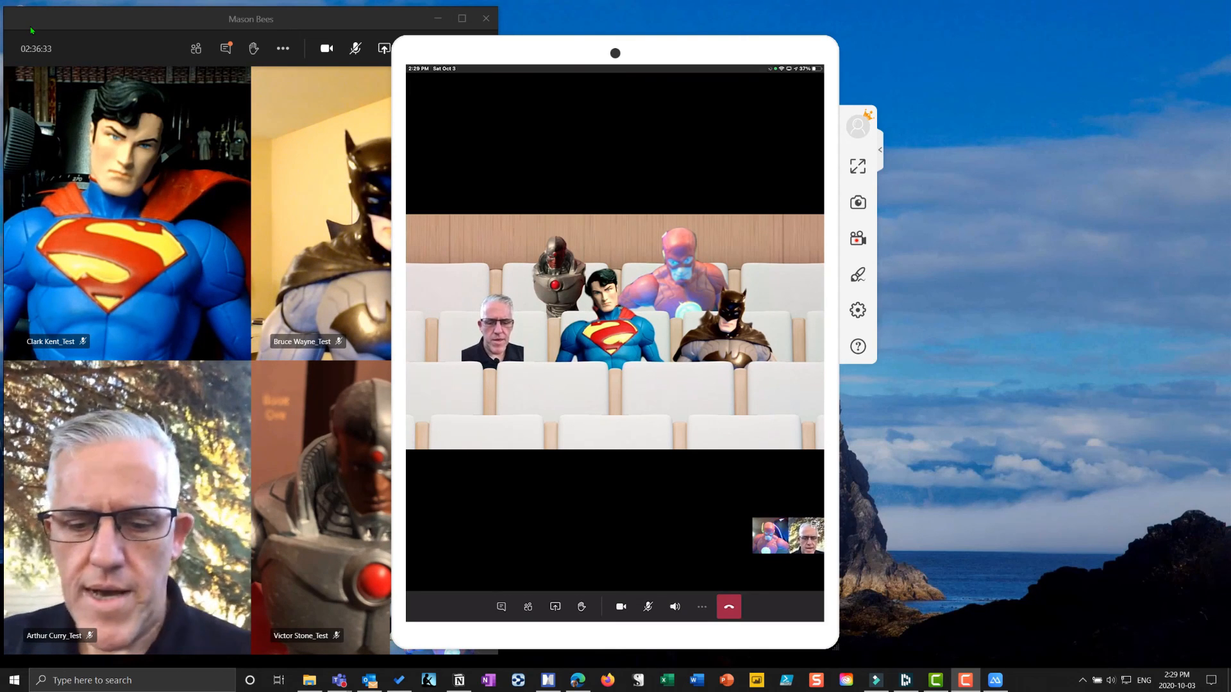
# Pick Gallery from the More actions view options to show participants' video tiles again.
pyautogui.click(699, 606)
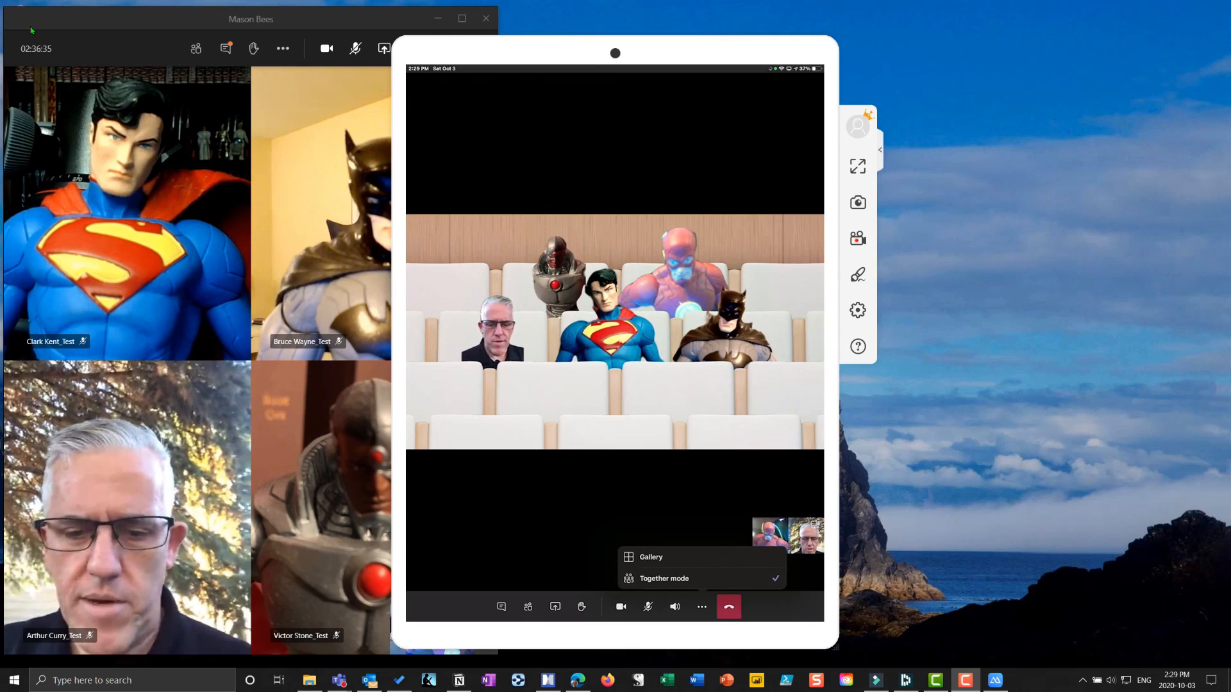
pyautogui.click(650, 557)
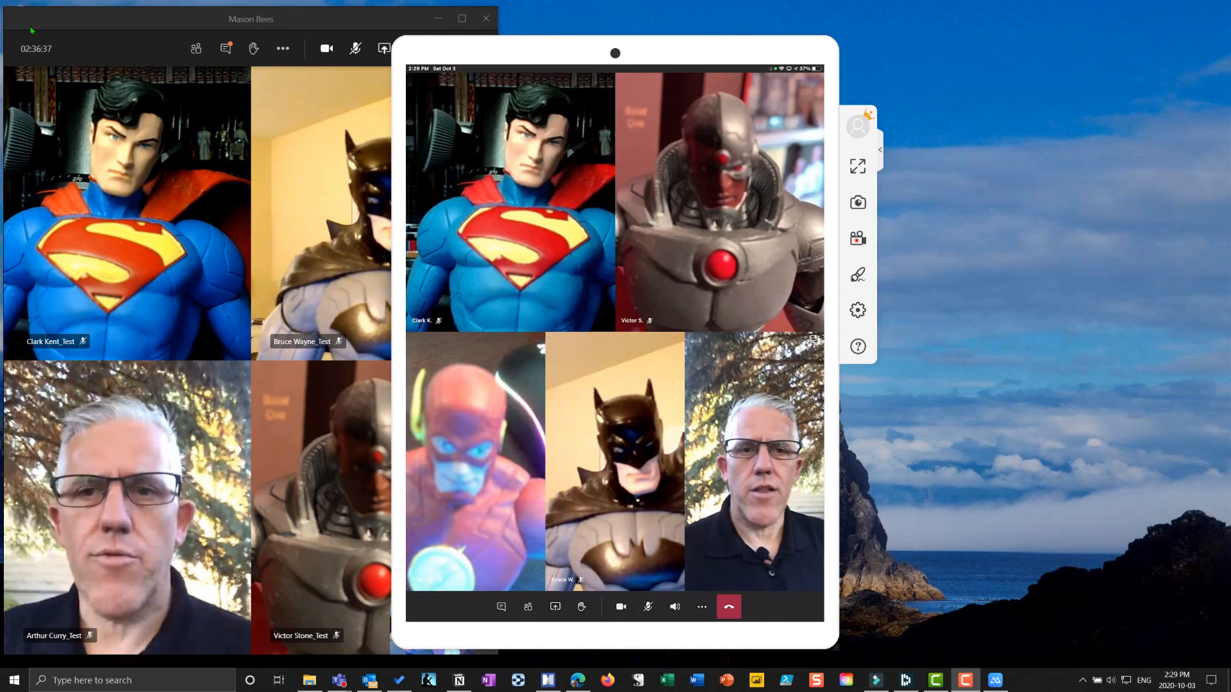